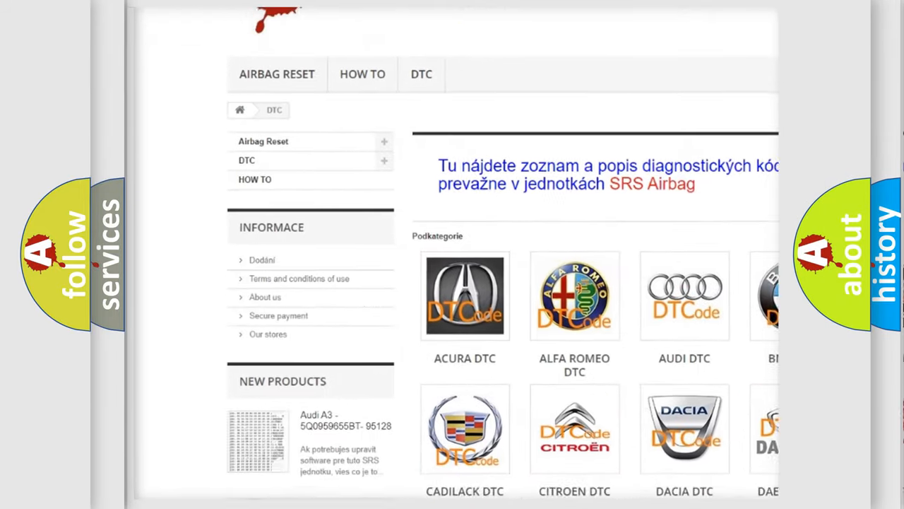
# - Scroll the airbagreset.sk DTC page past the car-brand logo grid to the code listing
pyautogui.scroll(-3)
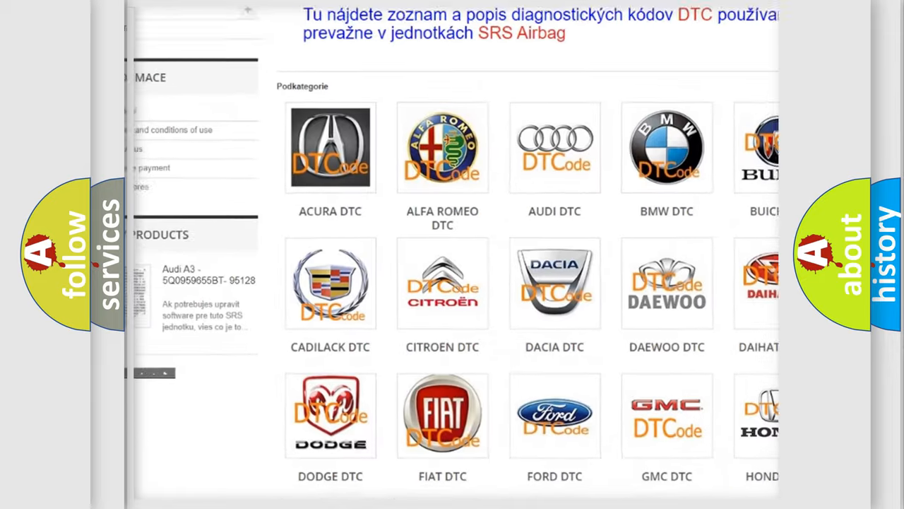
pyautogui.scroll(-3)
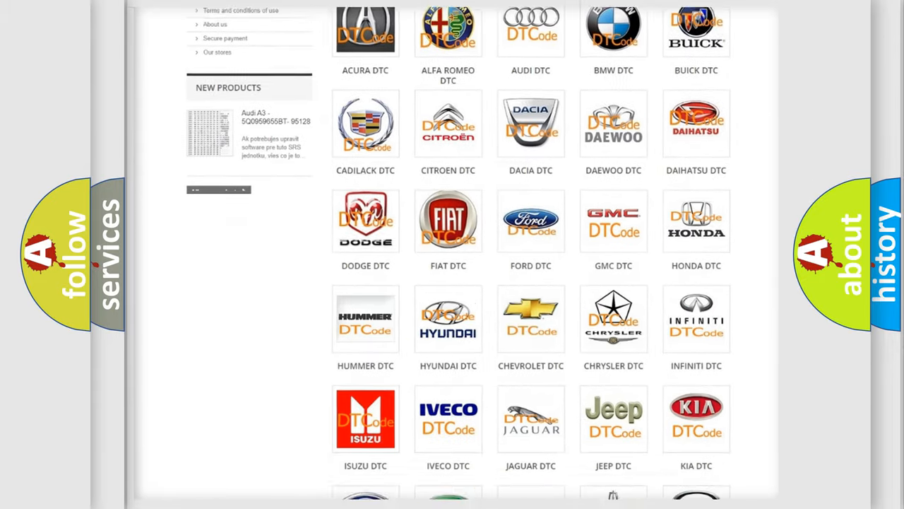
pyautogui.scroll(-3)
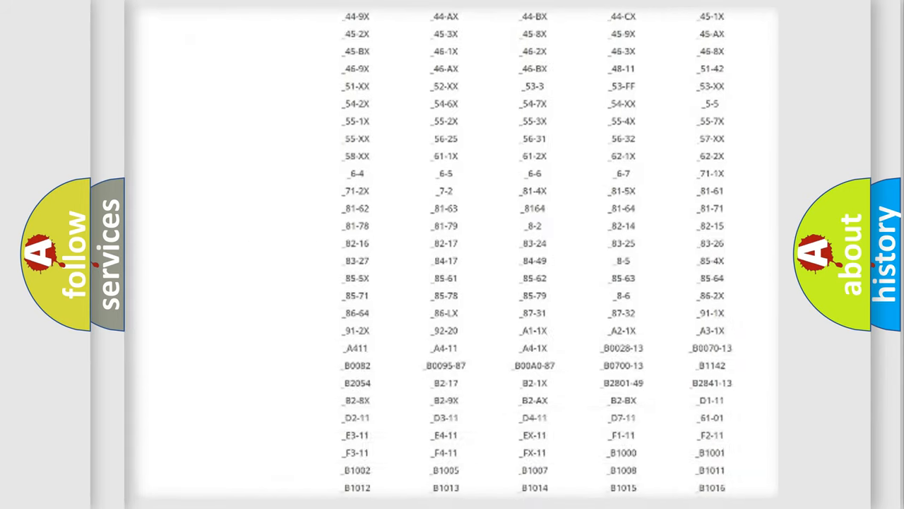
# - Bring up the Mercury P2127 slide showing its Definition and circuit-fault Description
pyautogui.scroll(-3)
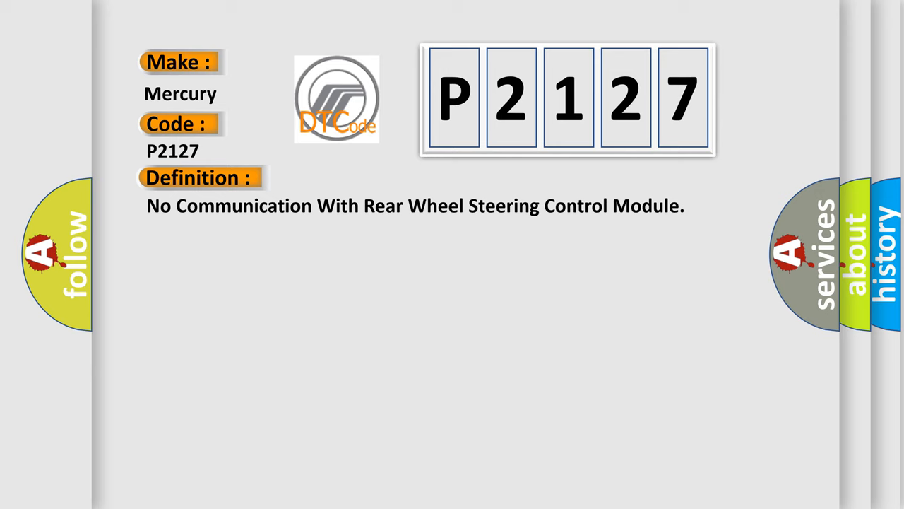
pyautogui.click(367, 177)
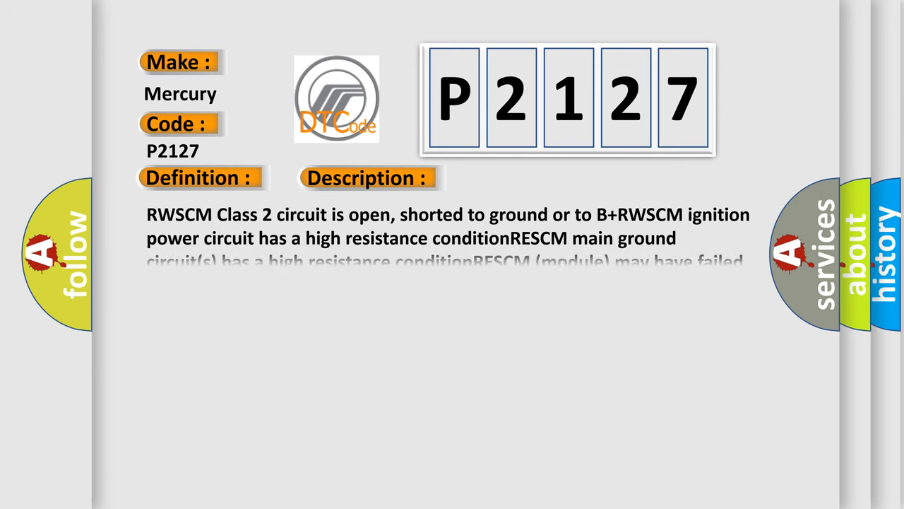